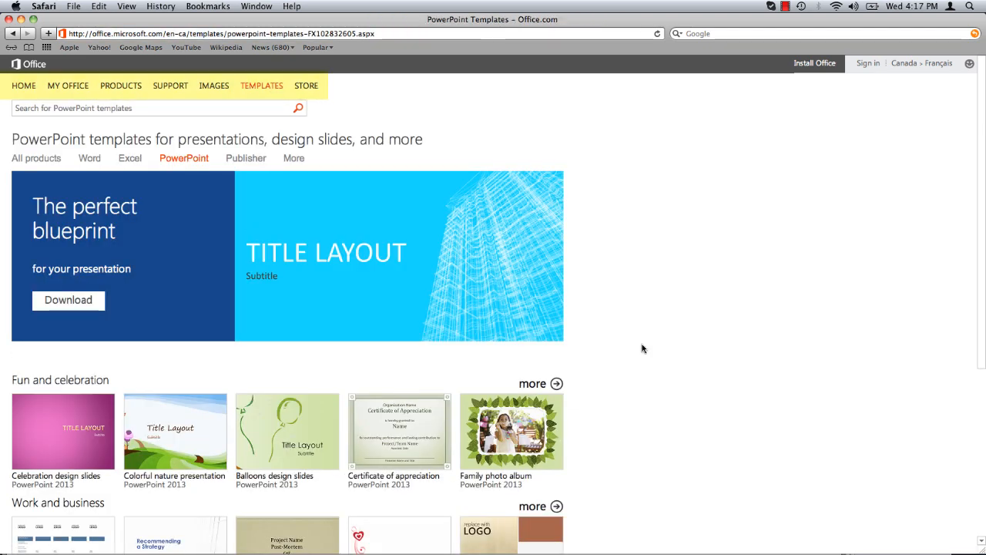
- Scroll the PowerPoint templates page down to the Top categories section
scroll("down", 3)
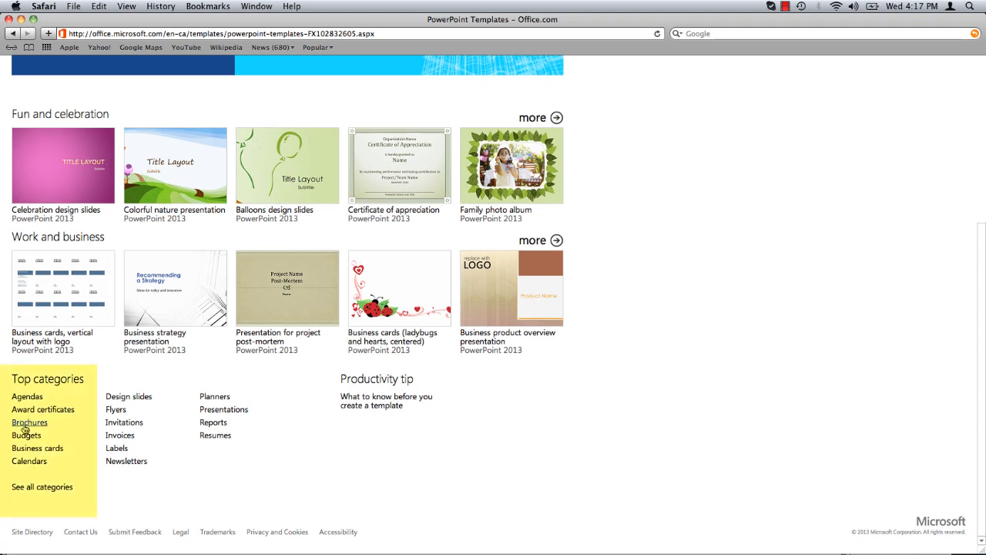
- Show the Brochures category filtered to PowerPoint templates only
left_click(29, 422)
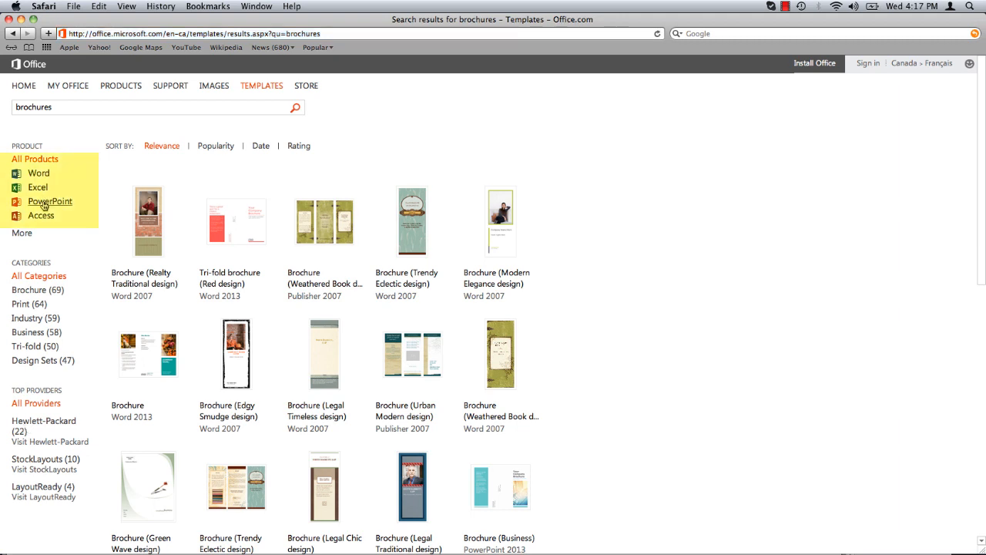
left_click(50, 200)
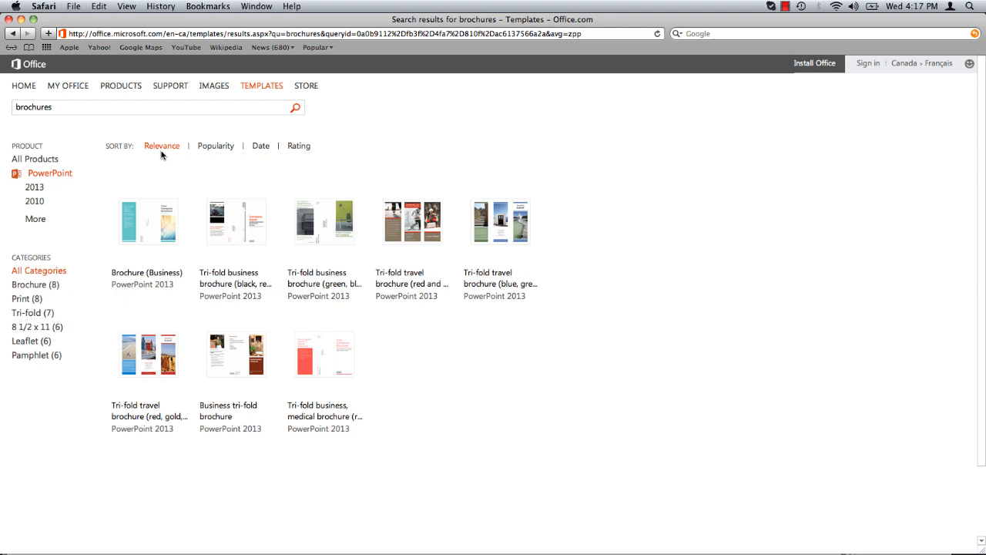
mouse_move(413, 222)
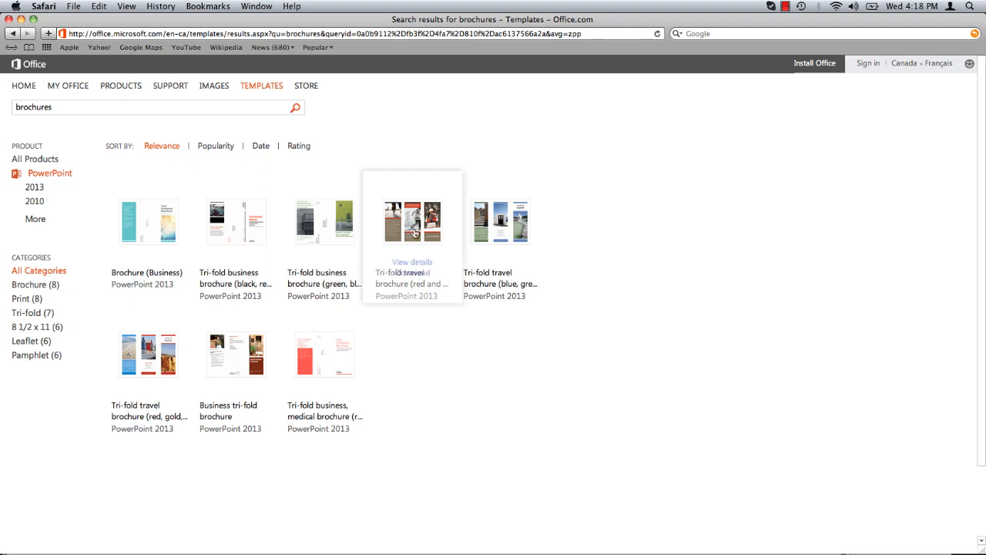
mouse_move(418, 246)
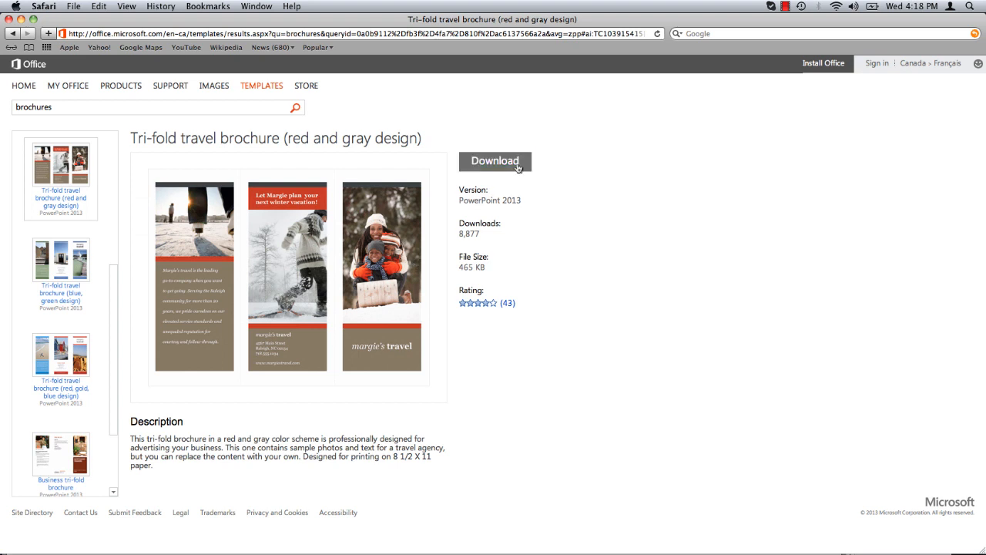
- Start downloading the red and gray tri-fold travel brochure template
left_click(493, 162)
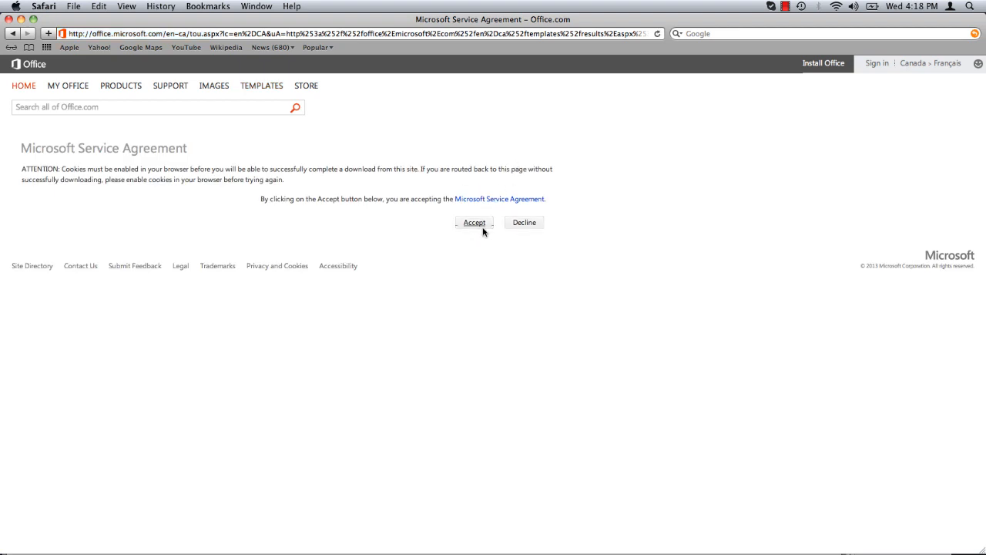
- Accept the Microsoft Service Agreement and download the brochure template file
left_click(475, 222)
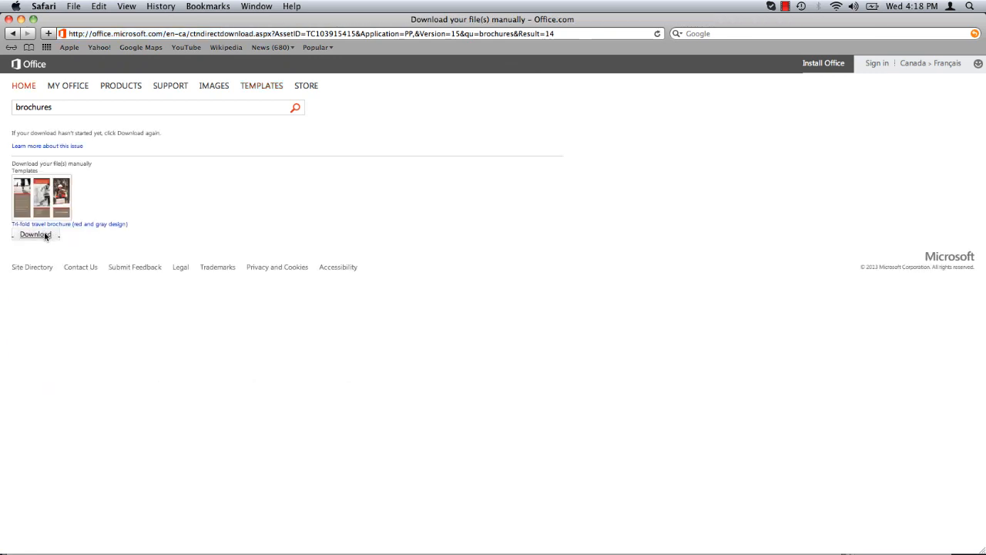
left_click(34, 234)
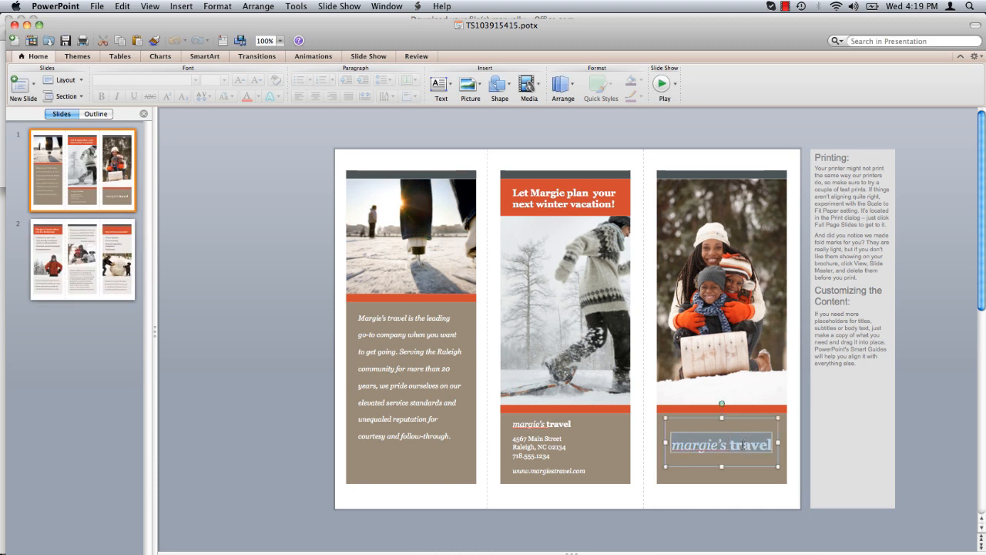
- Replace the right-panel title 'margie's travel' with 'How Tech'
type("How")
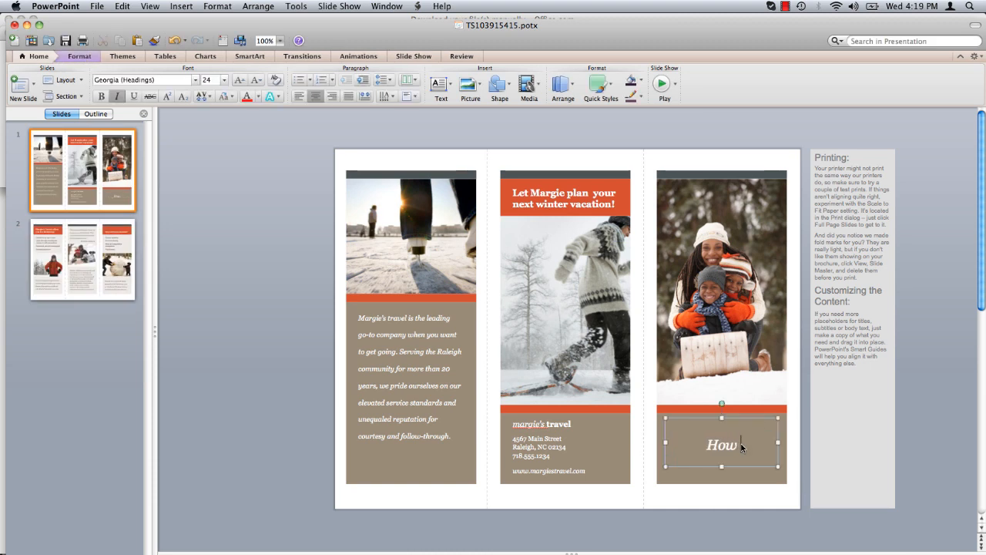
type("Tech")
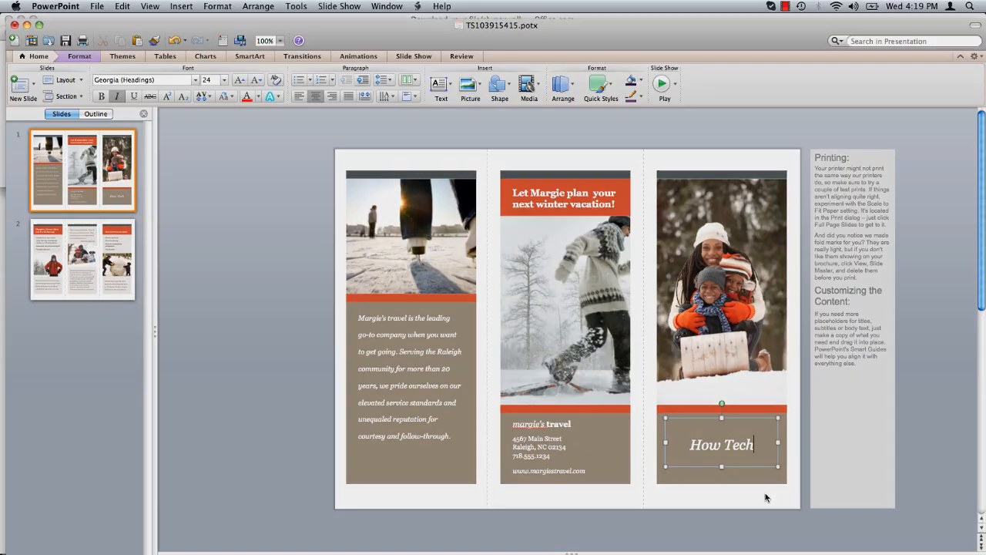